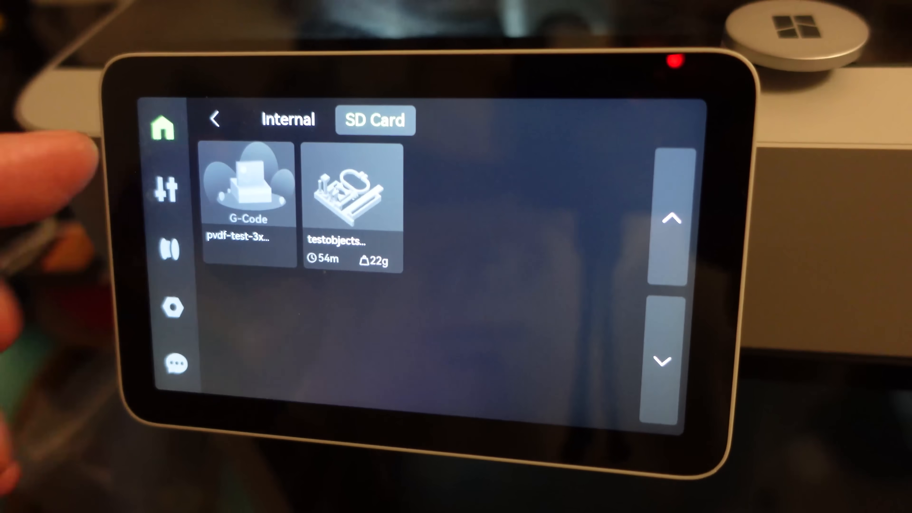
- Set the PVDF filament's Max fan speed threshold to 25% in the Cooling settings
left_click(246, 186)
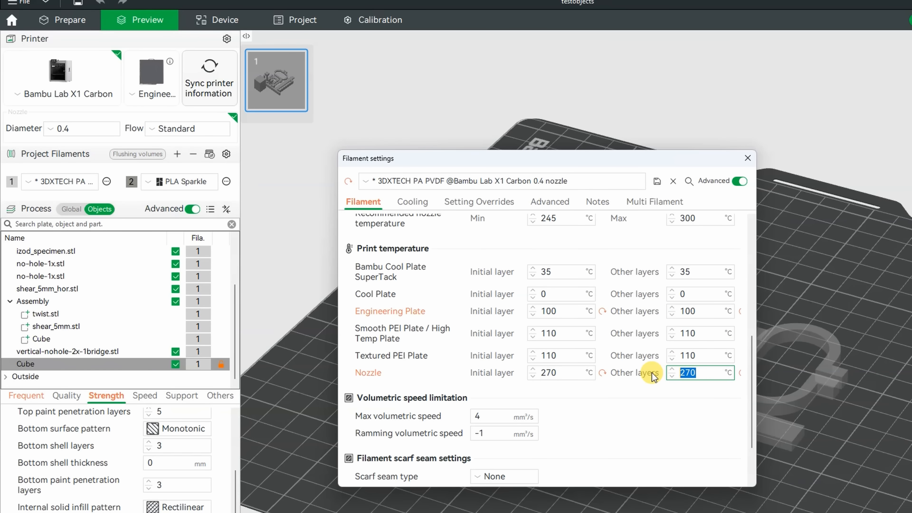
left_click(411, 202)
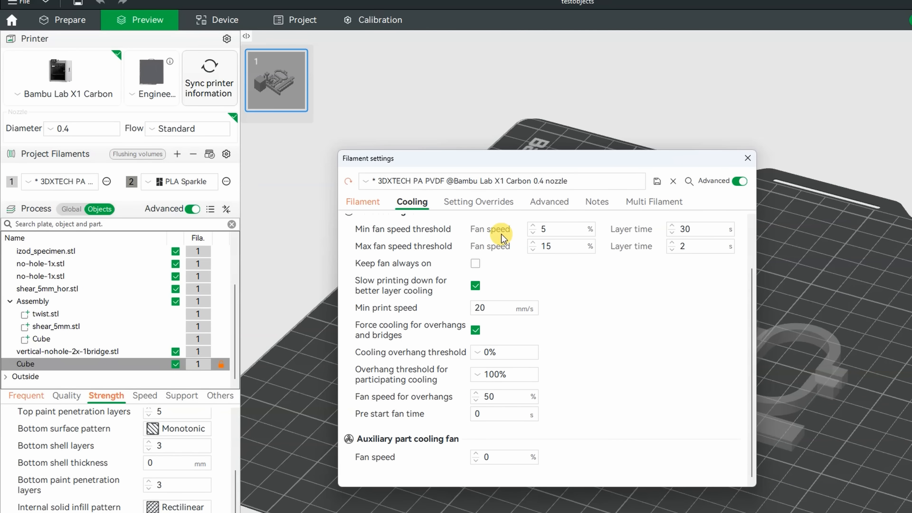
left_click(558, 245)
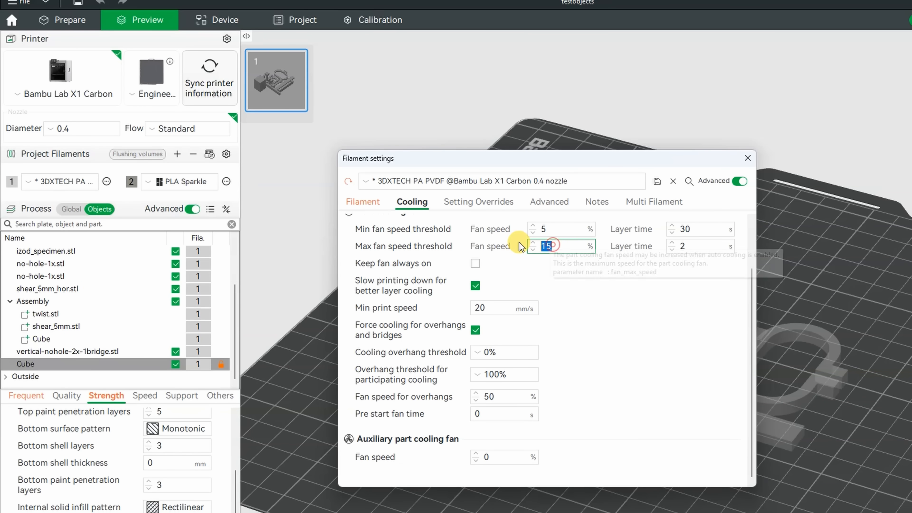
type("2")
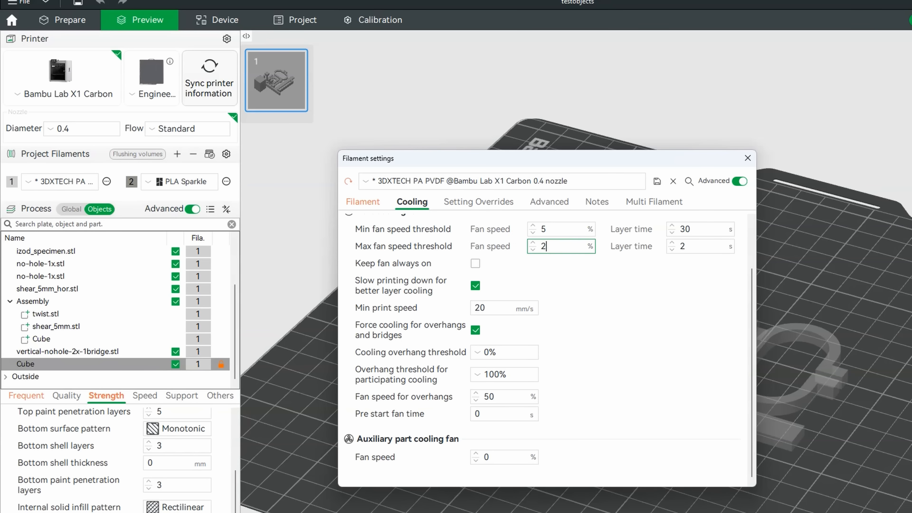
type("5")
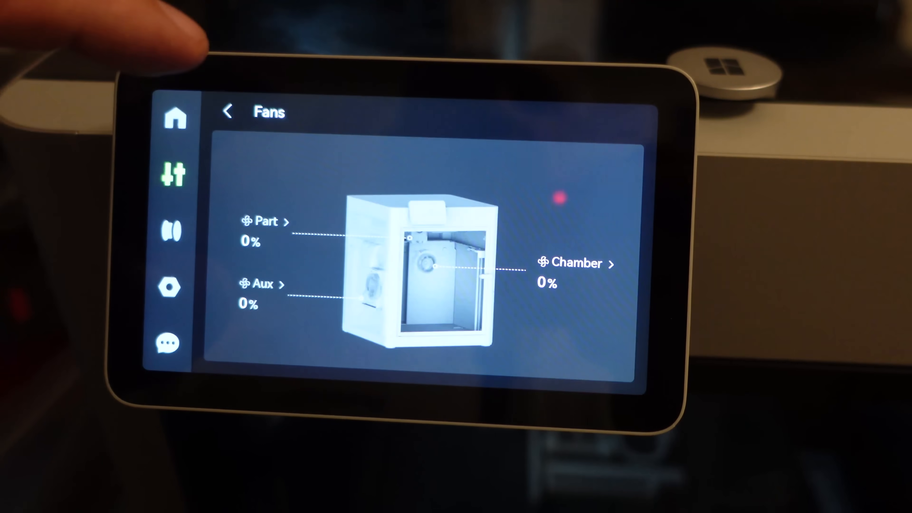
- Go back from the Fans page toward the Controls screen to reach the heatbed setting
left_click(576, 263)
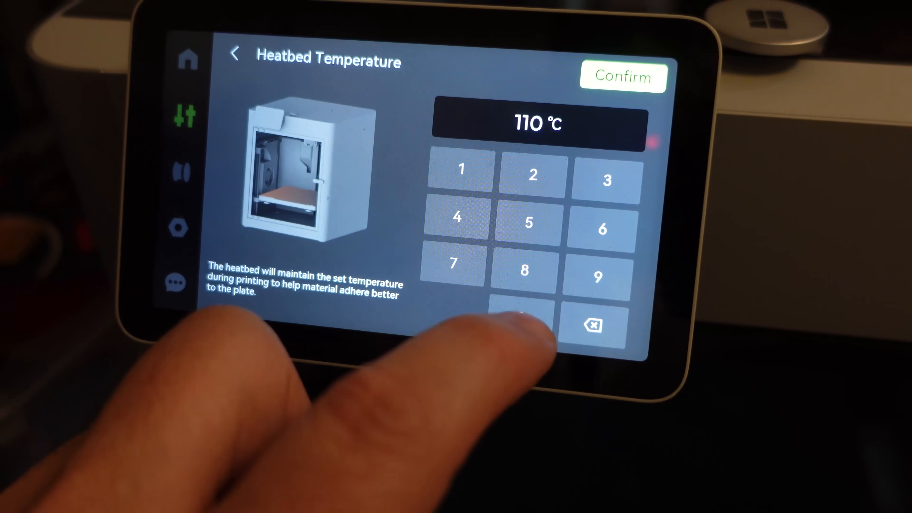
- Return to the Controls overview without confirming 110 °C and reopen the Fans page
left_click(622, 76)
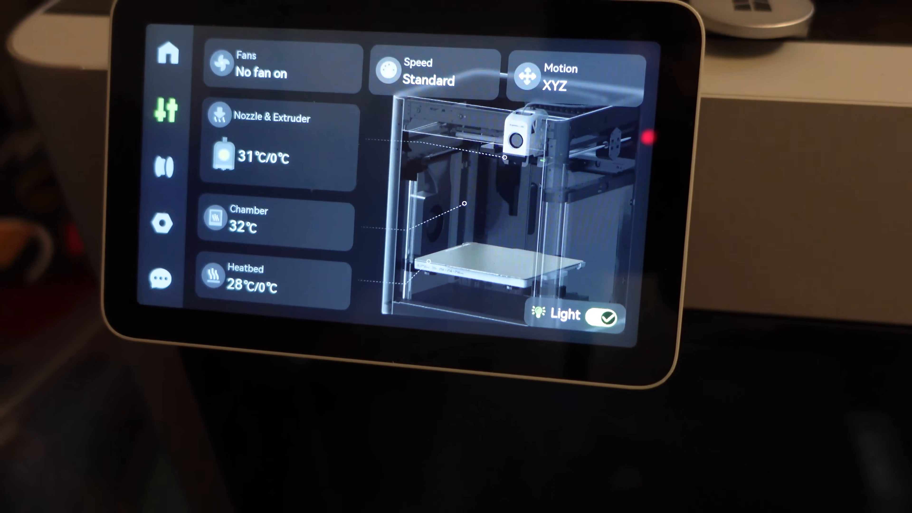
left_click(274, 285)
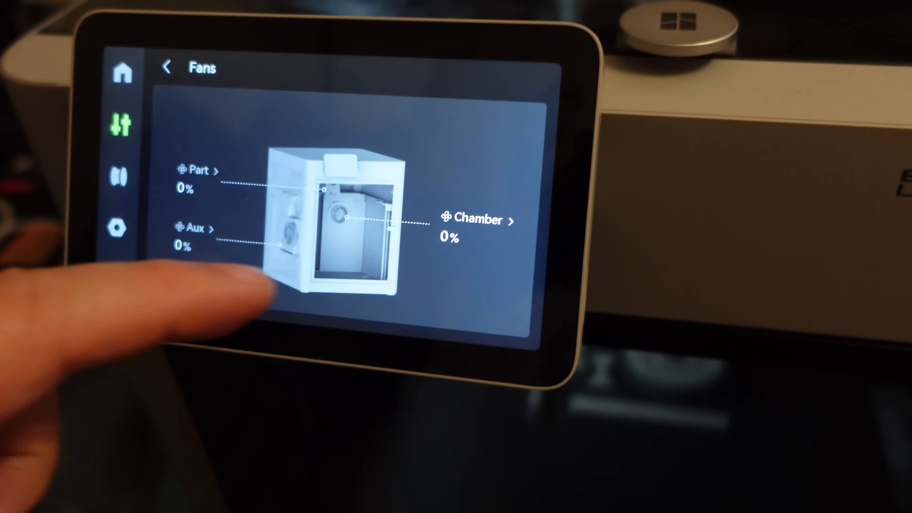
left_click(477, 220)
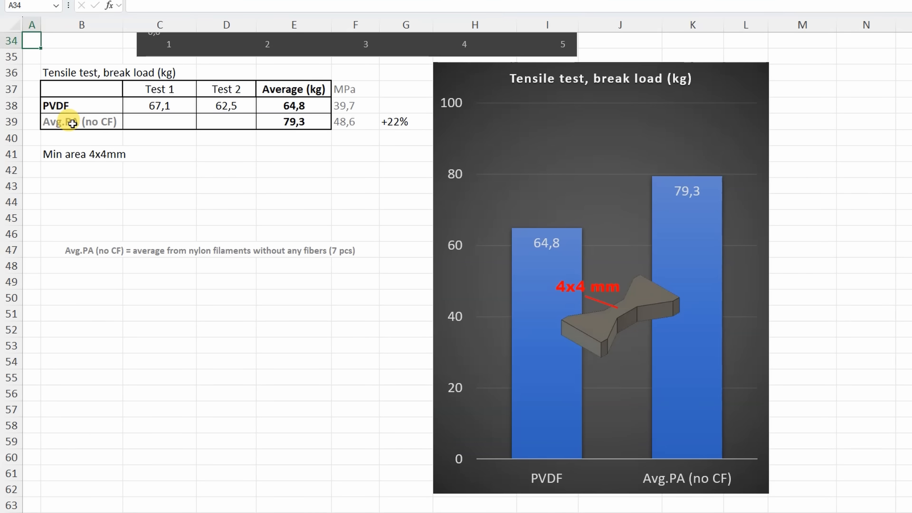
left_click(71, 121)
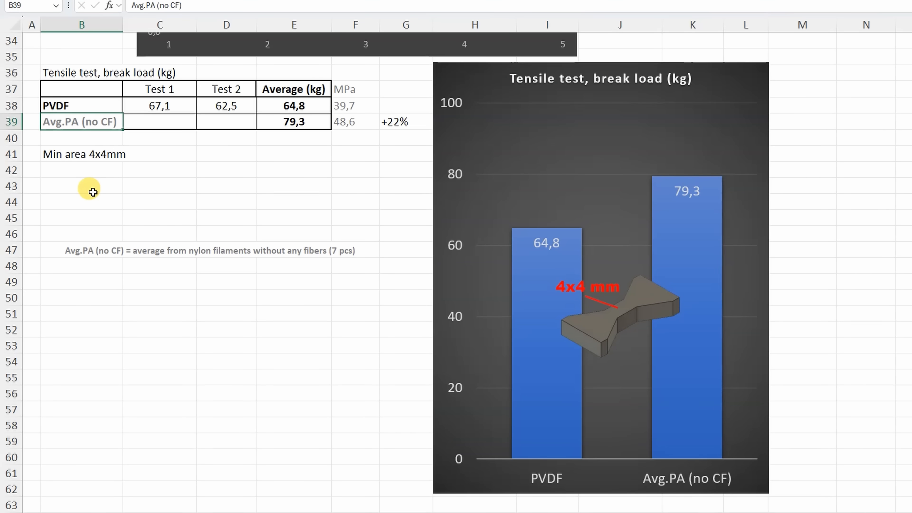
left_click(78, 250)
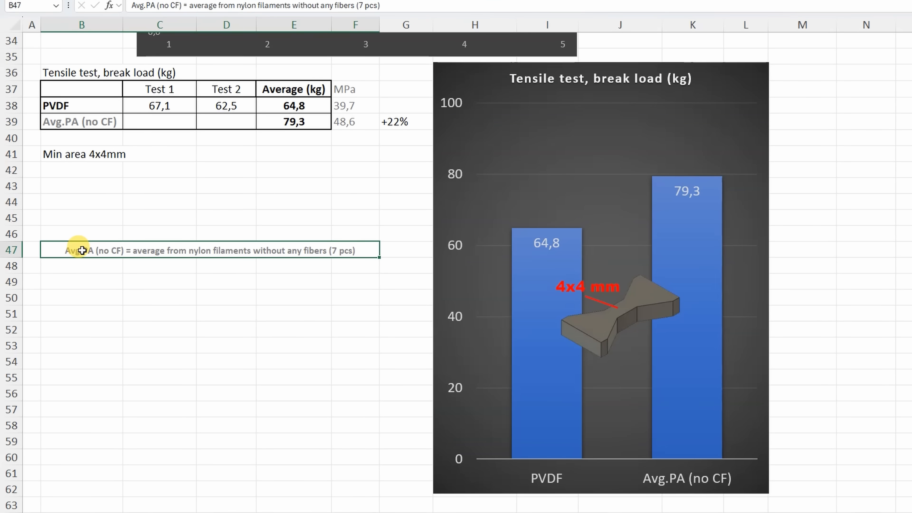
mouse_move(336, 259)
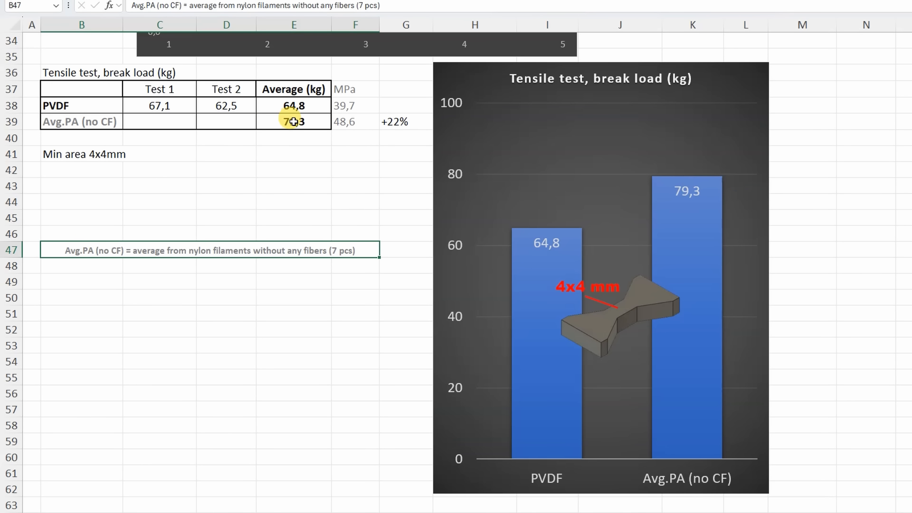
left_click(293, 122)
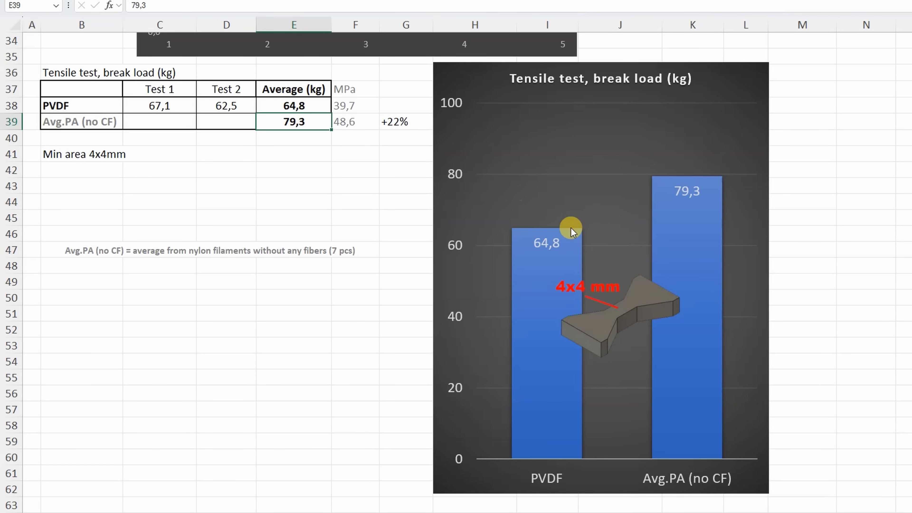
mouse_move(663, 169)
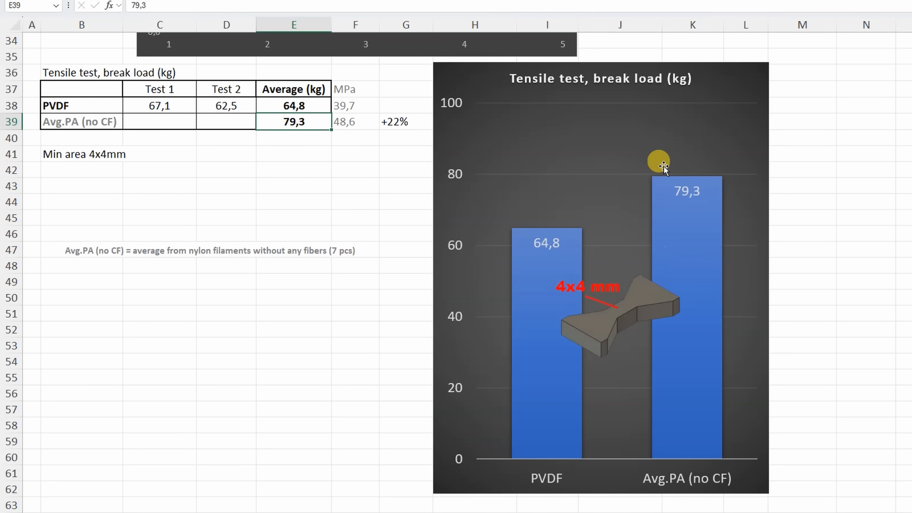
scroll("down", 3)
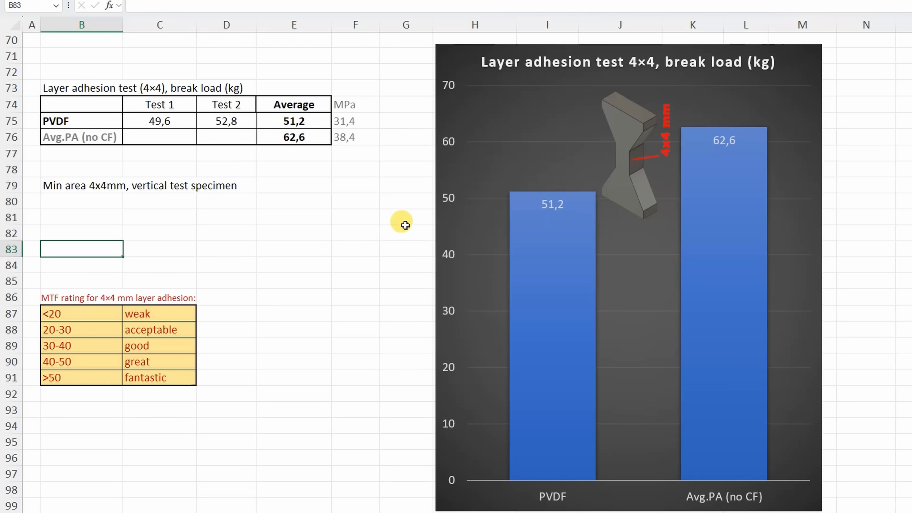
mouse_move(561, 171)
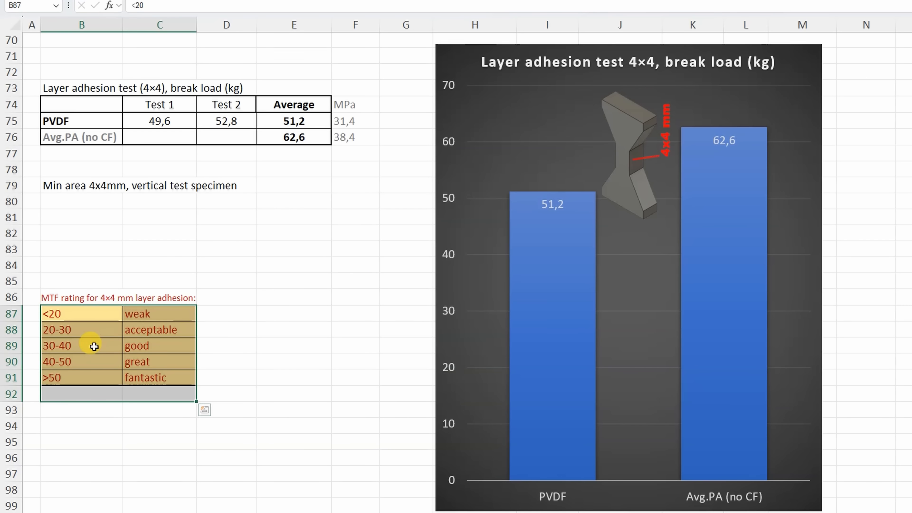
- Scroll Sheet1 down to the layer adhesion table, MTF rating scale and break load chart
left_click(51, 376)
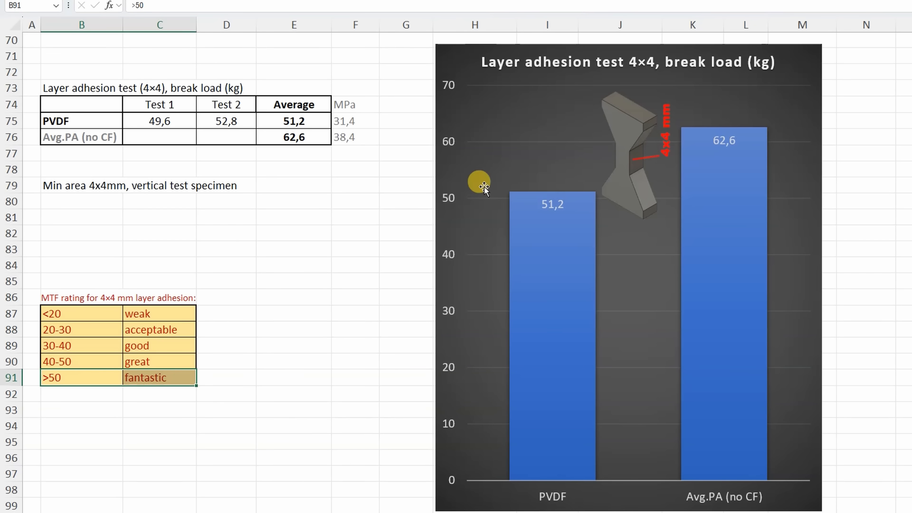
scroll("down", 3)
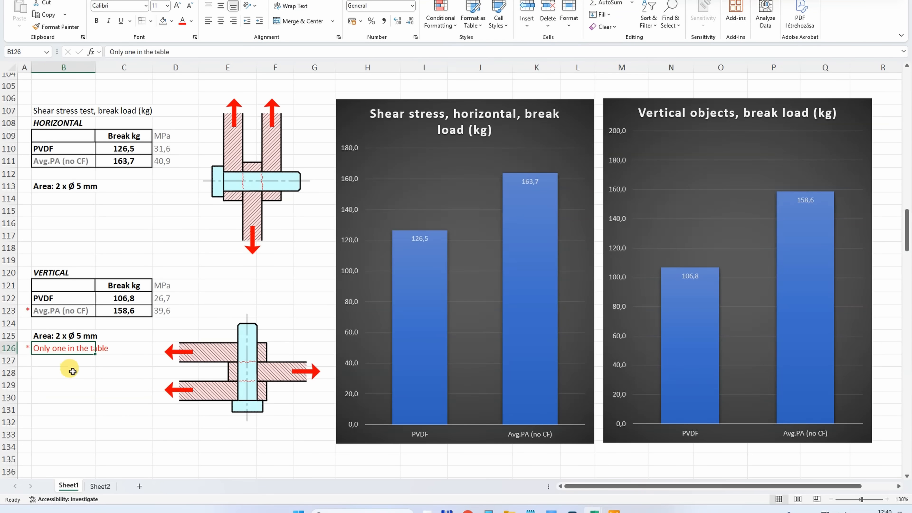
mouse_move(247, 323)
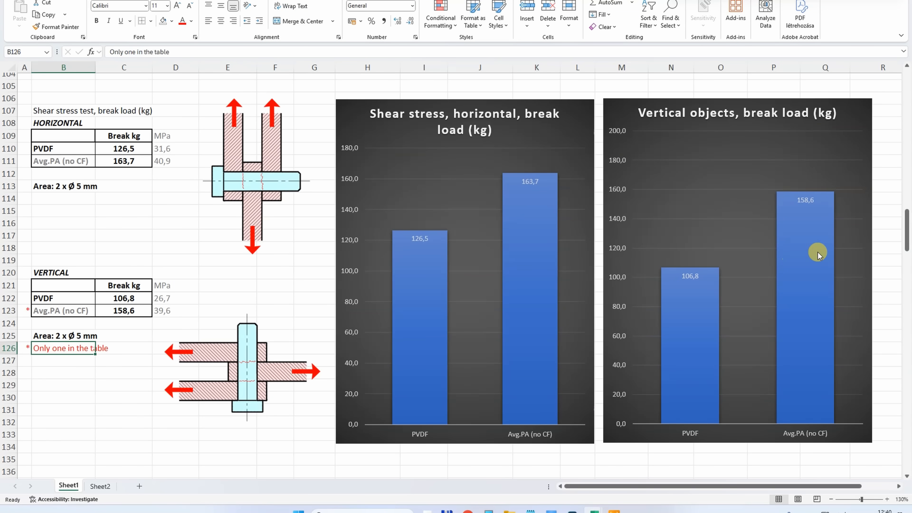
mouse_move(397, 238)
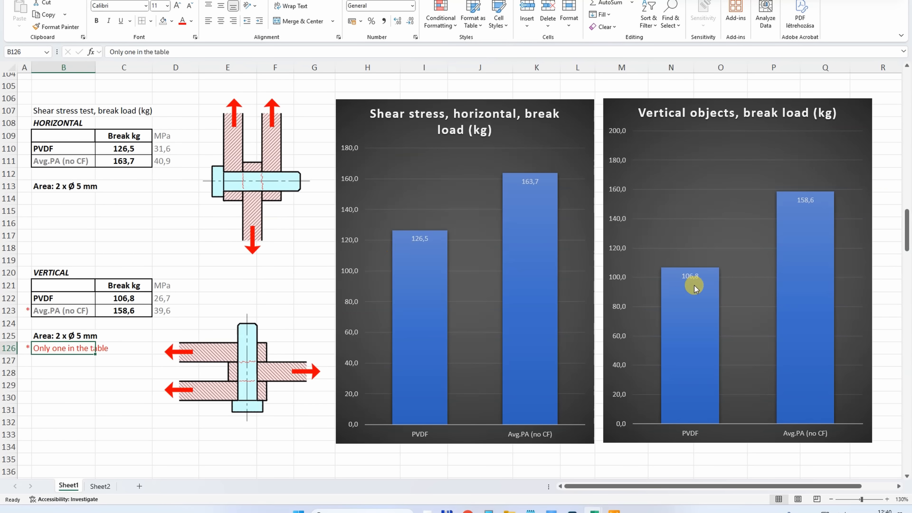
mouse_move(627, 286)
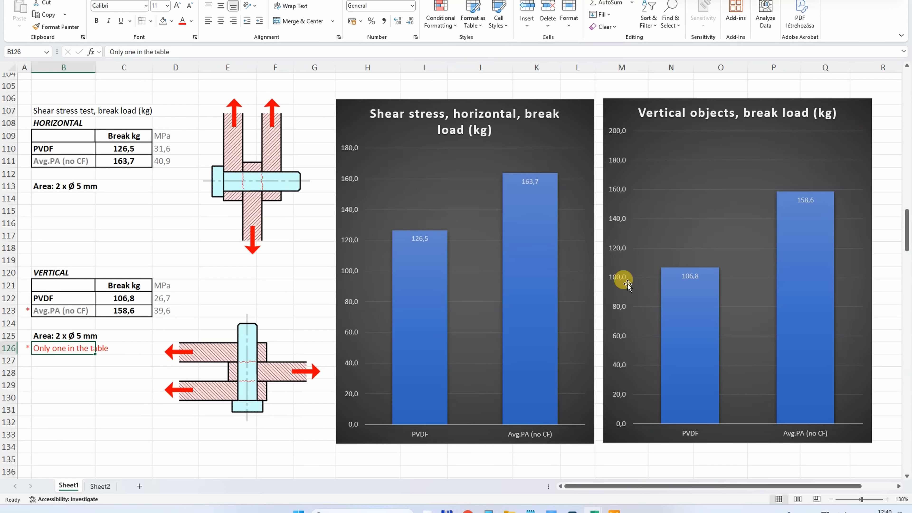
mouse_move(682, 298)
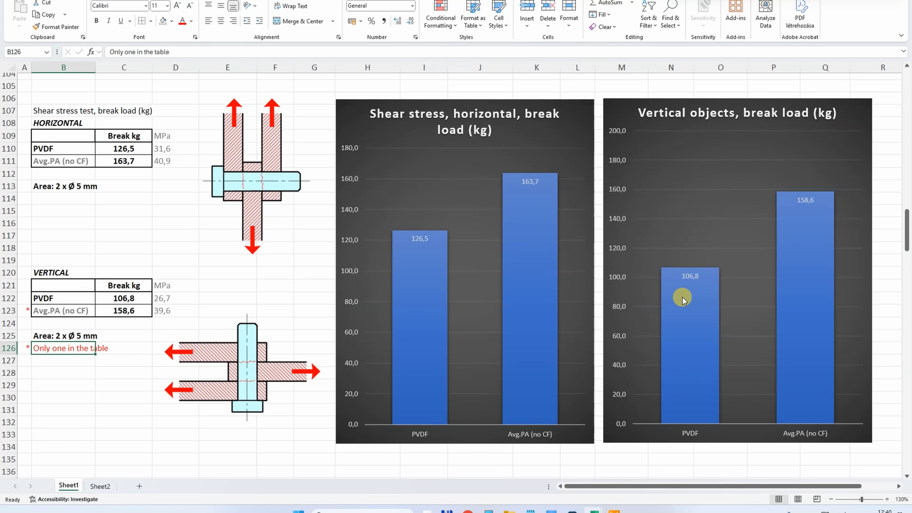
- Scroll down to the horizontal and vertical shear stress tables with their break load charts
scroll("down", 3)
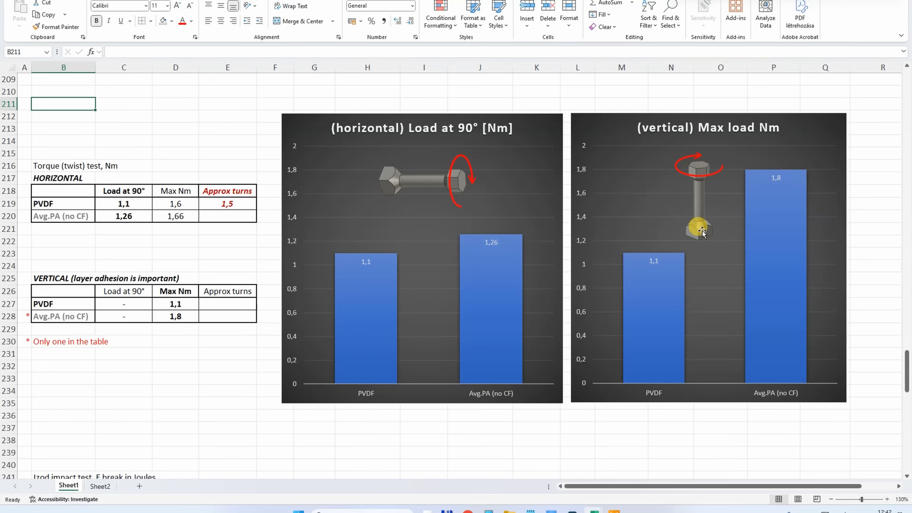
- Scroll down to the torque test tables and the horizontal and vertical Nm bar charts
left_click(65, 341)
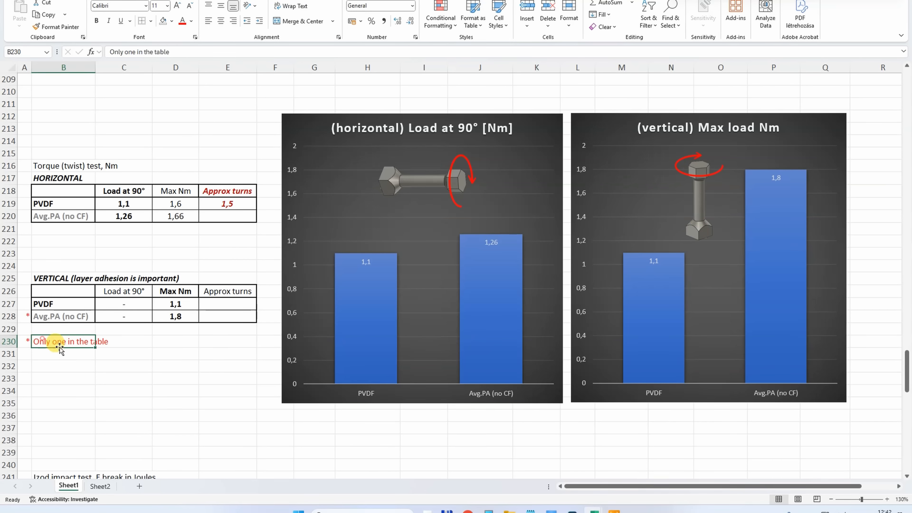
mouse_move(655, 174)
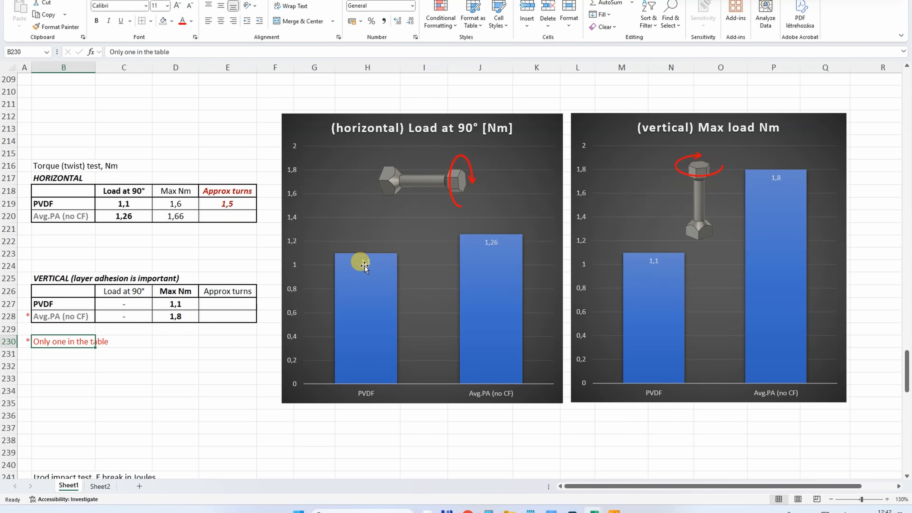
mouse_move(374, 254)
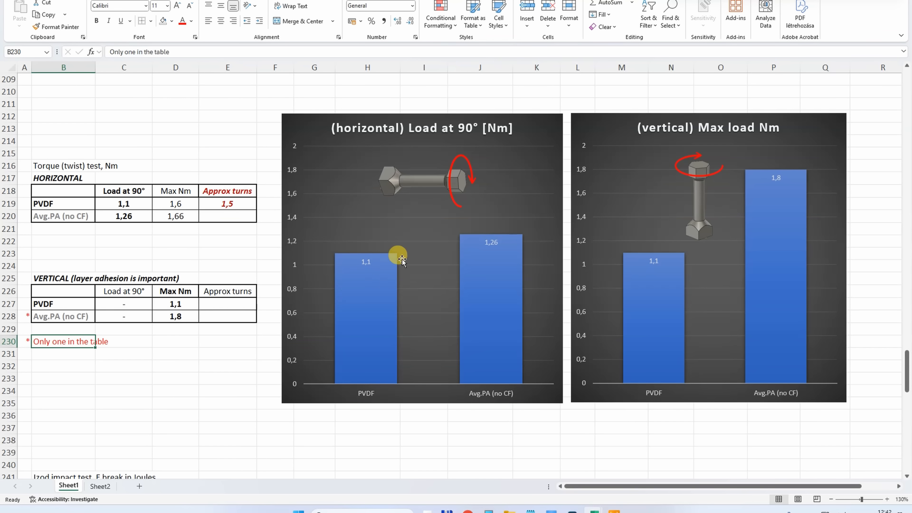
mouse_move(656, 139)
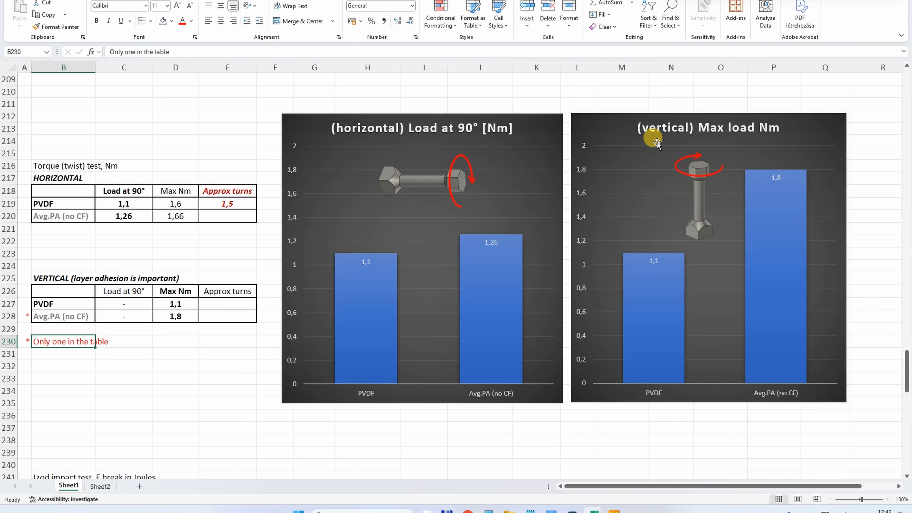
mouse_move(609, 276)
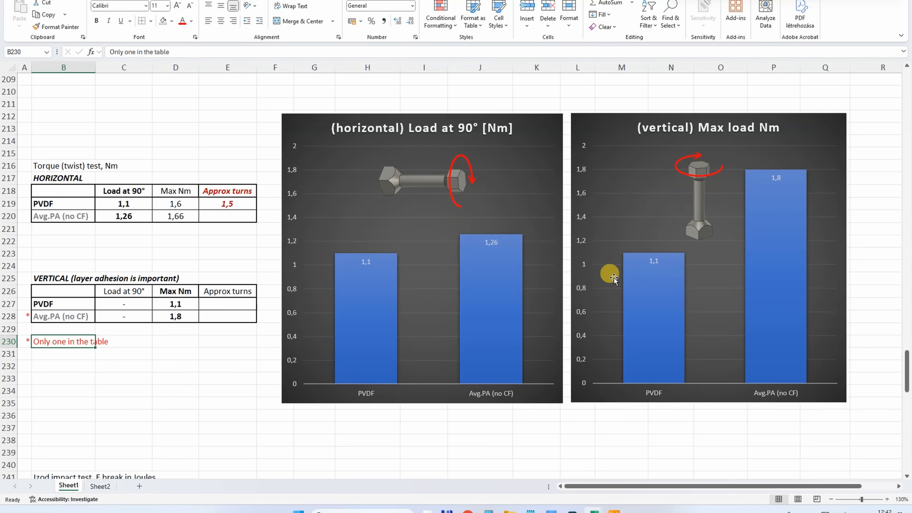
scroll("down", 3)
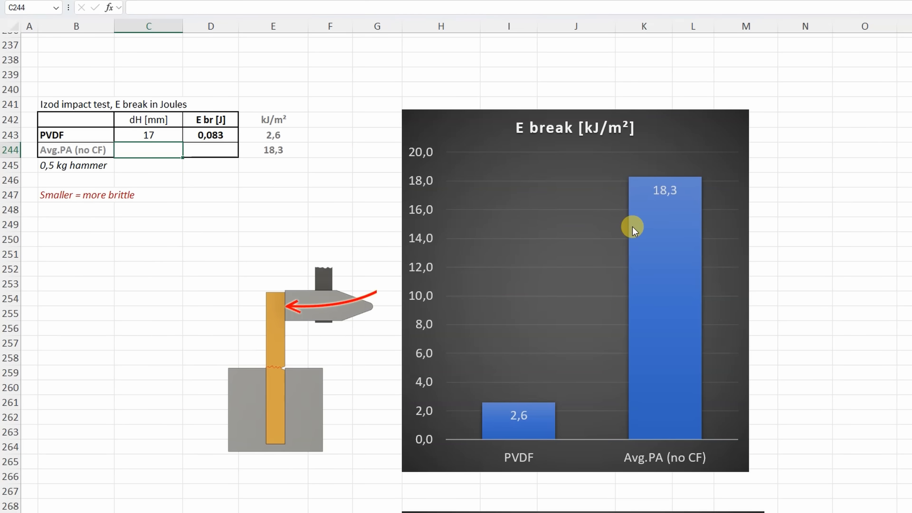
mouse_move(557, 385)
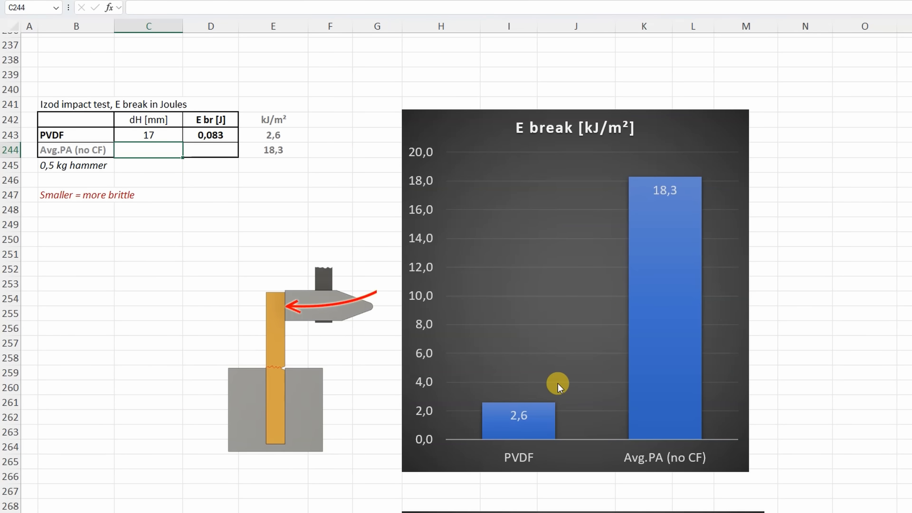
mouse_move(563, 378)
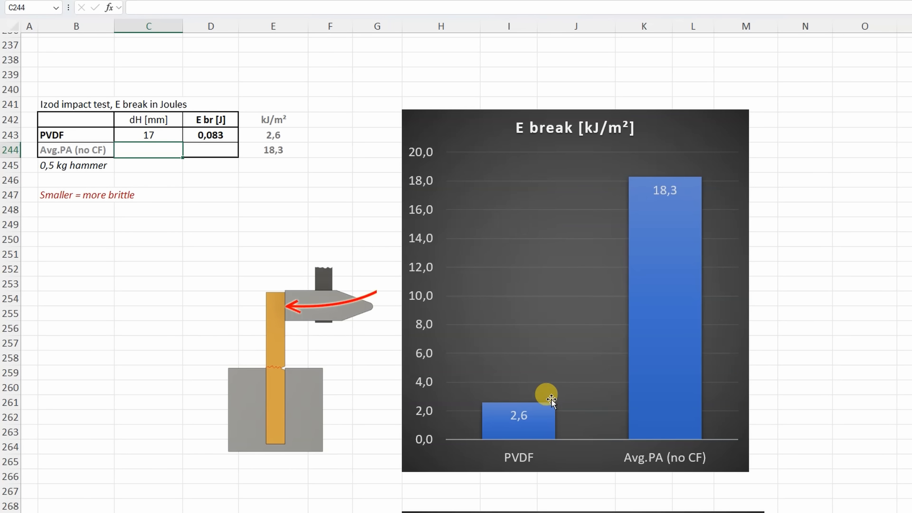
mouse_move(399, 407)
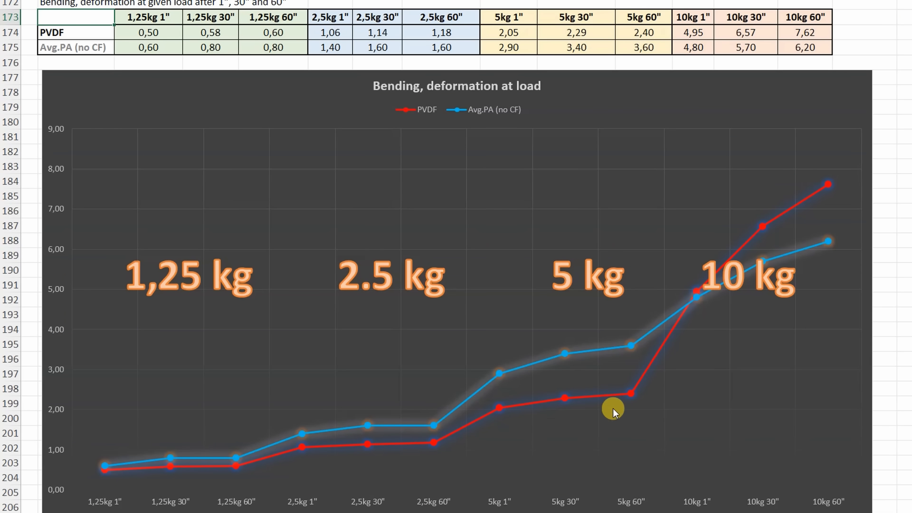
mouse_move(684, 277)
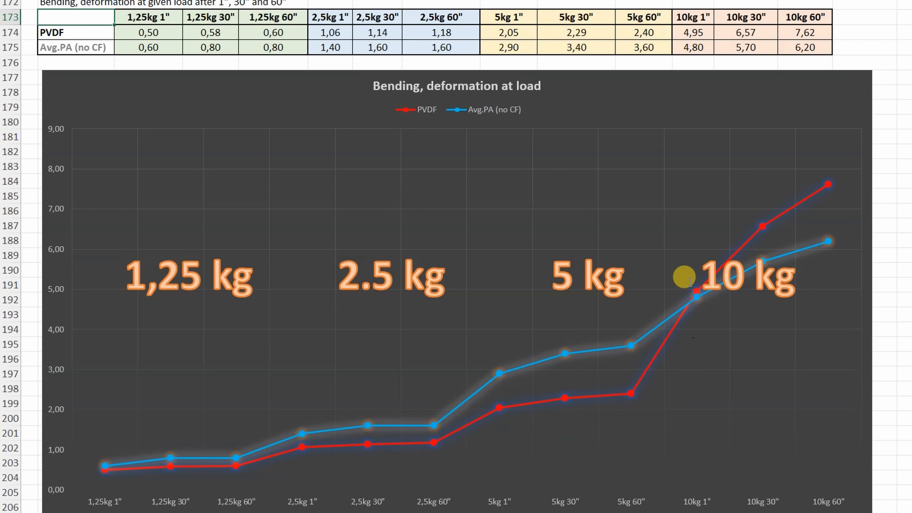
mouse_move(601, 372)
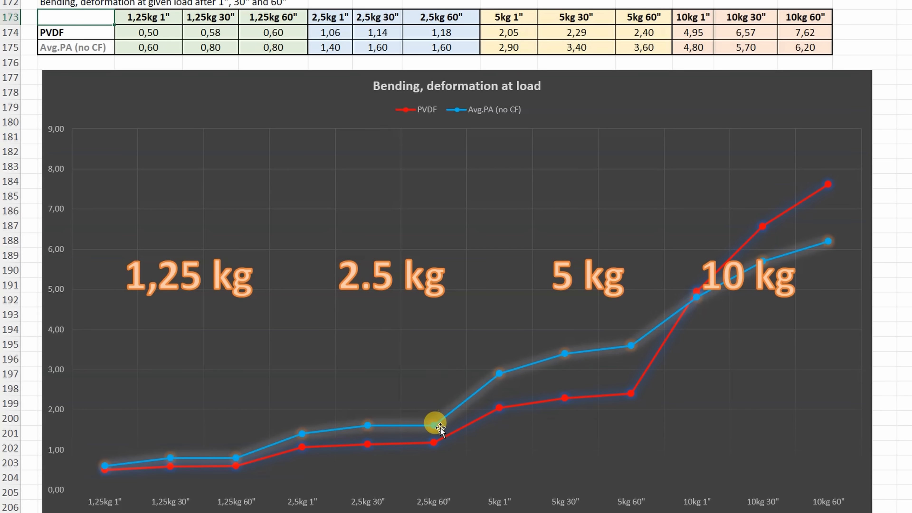
mouse_move(602, 401)
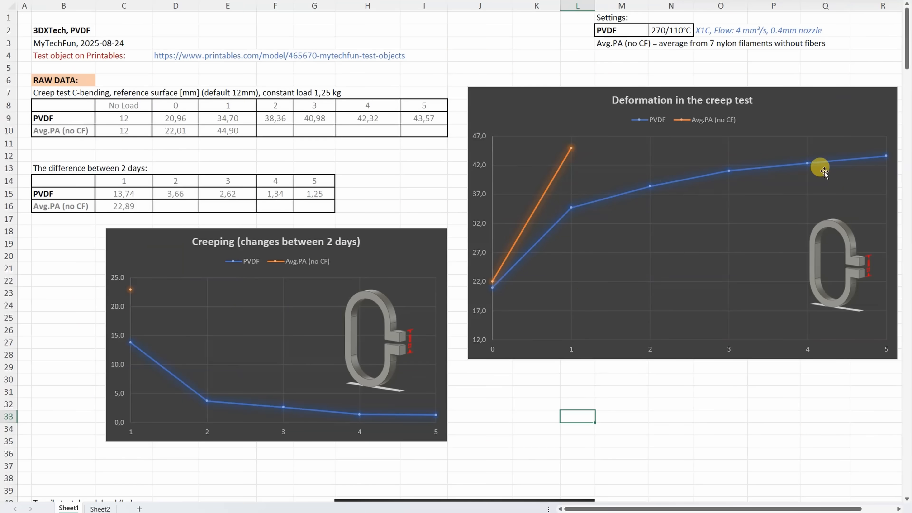
mouse_move(855, 259)
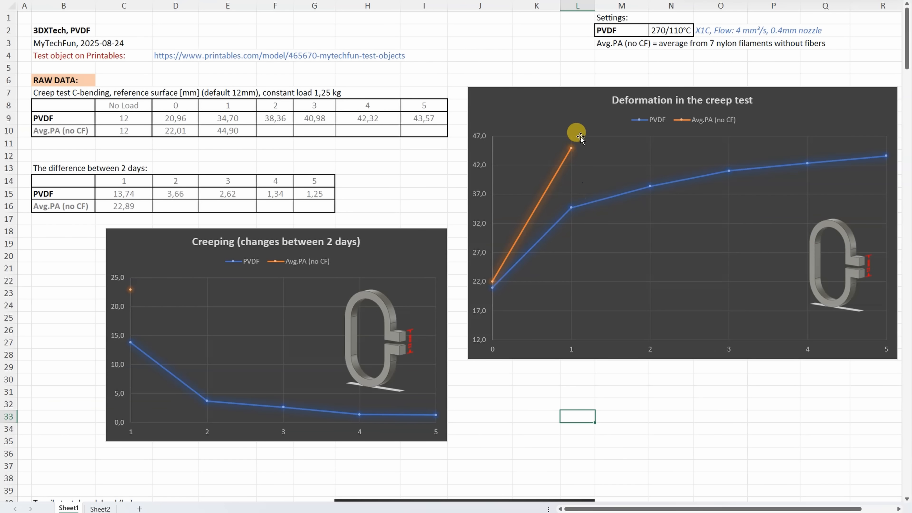
mouse_move(578, 207)
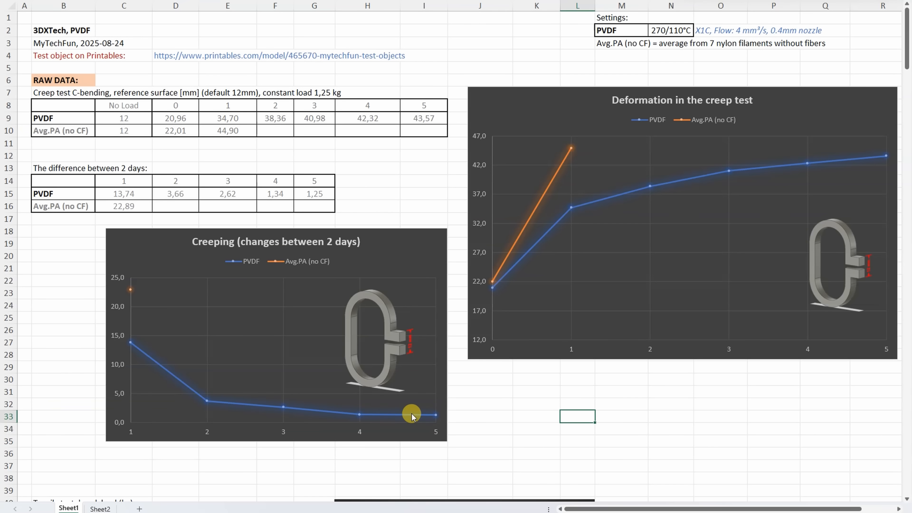
mouse_move(432, 405)
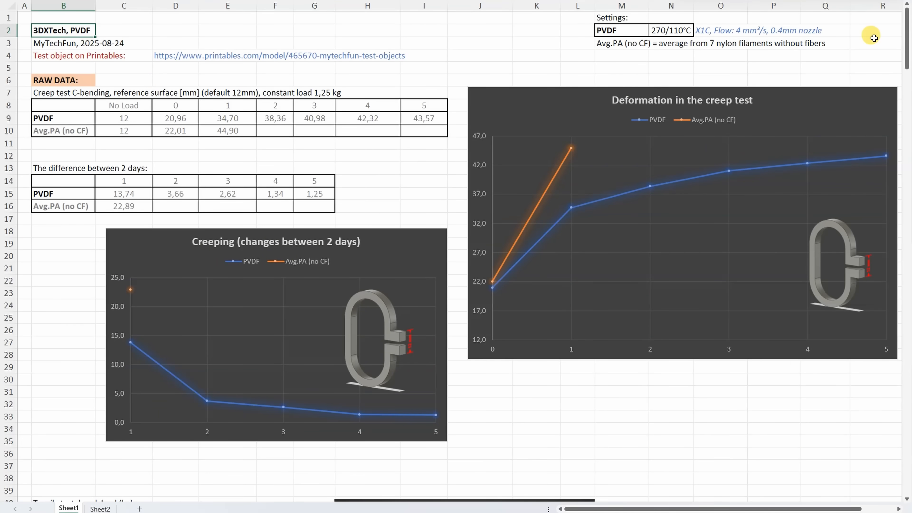
- Scroll down past all earlier test sections to the temperature deformation table and chart
scroll("down", 3)
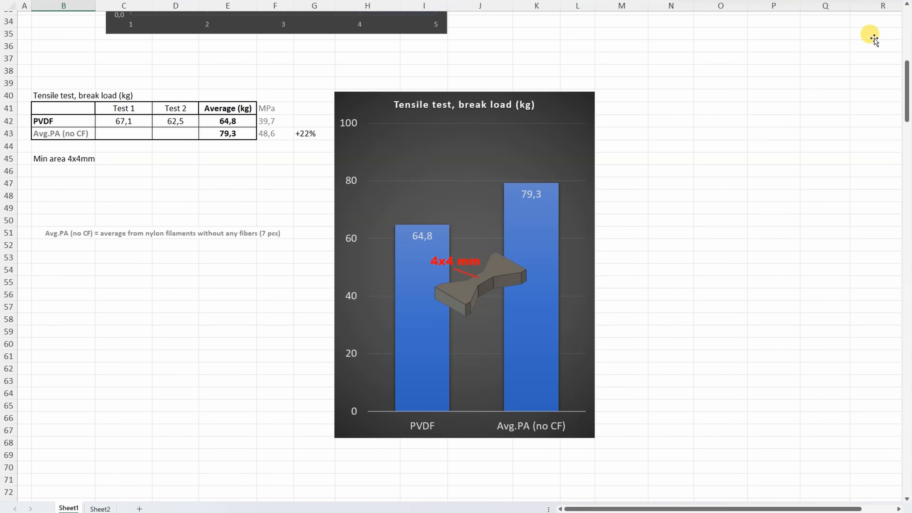
scroll("down", 3)
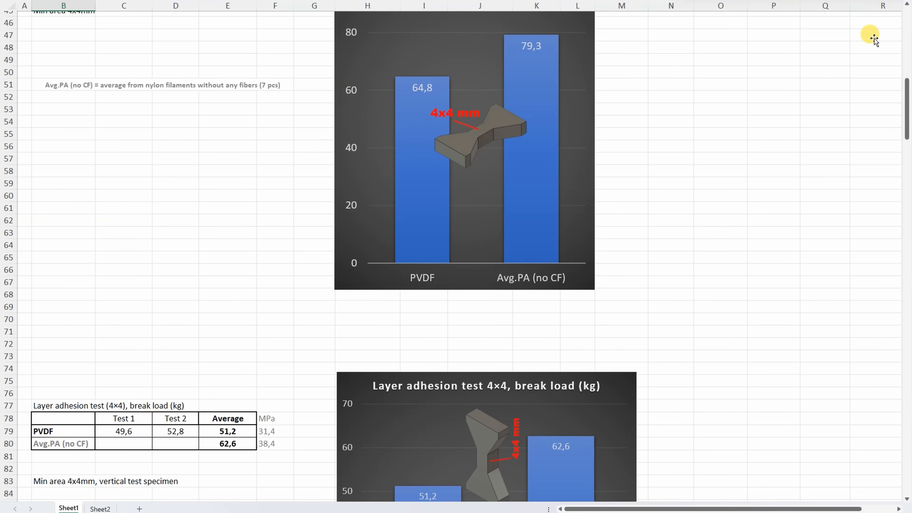
scroll("down", 3)
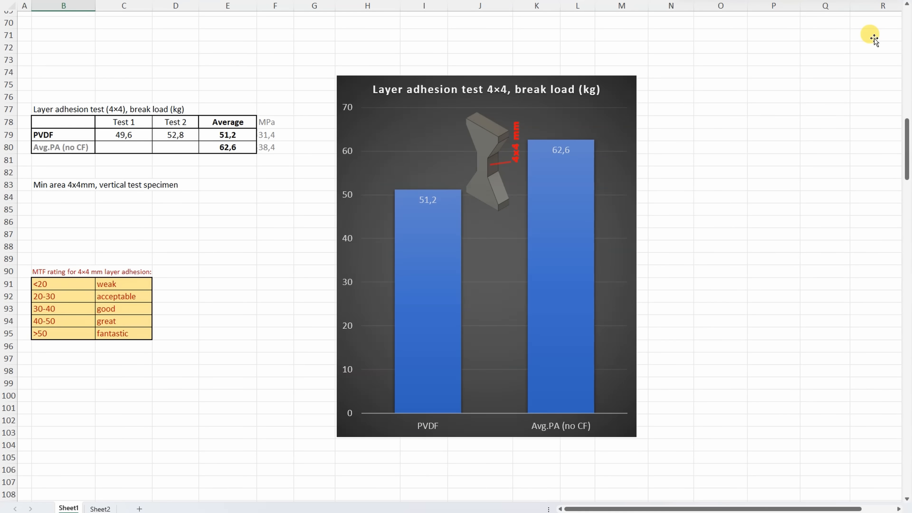
scroll("down", 3)
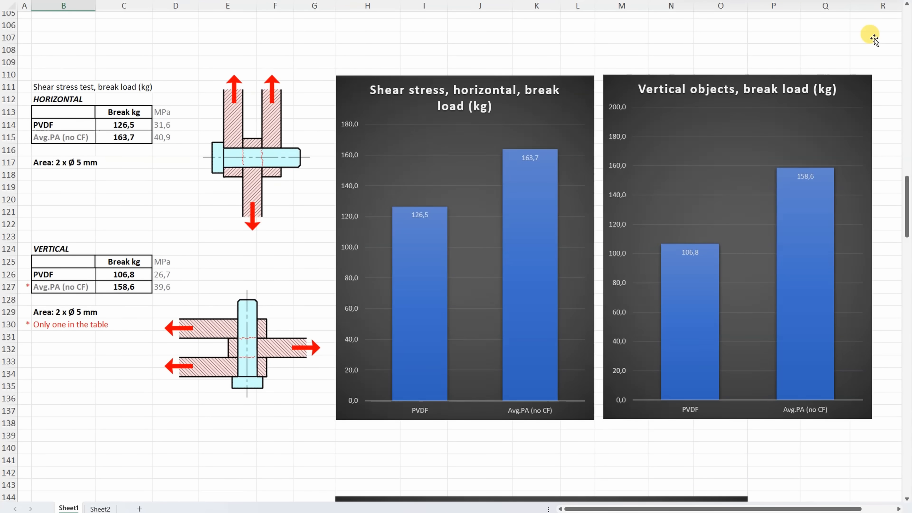
scroll("down", 3)
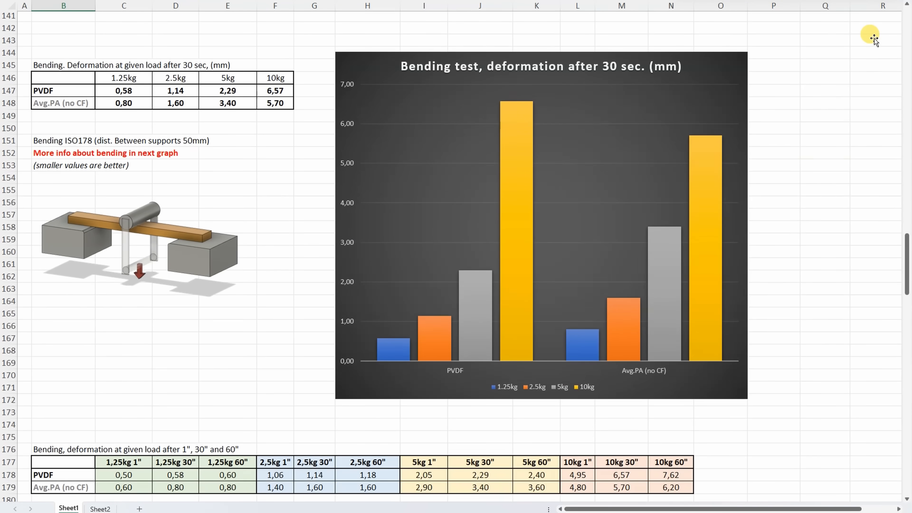
scroll("down", 3)
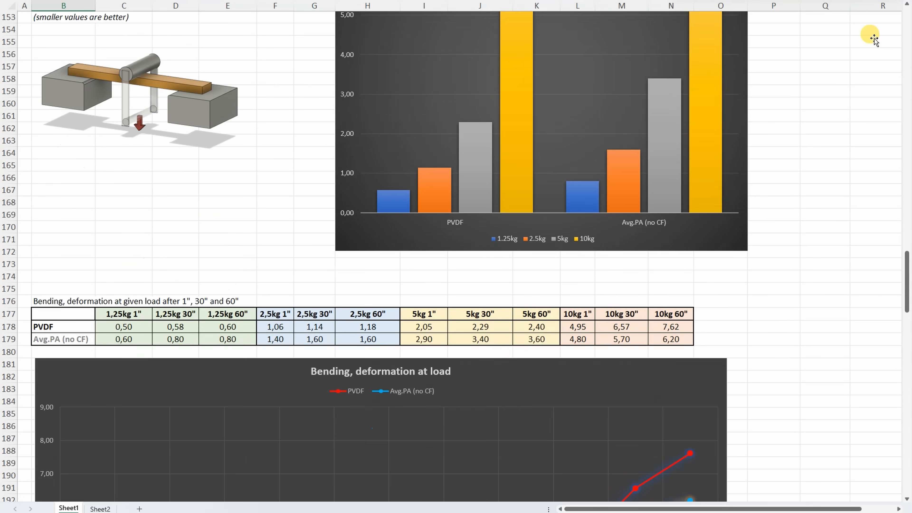
scroll("down", 3)
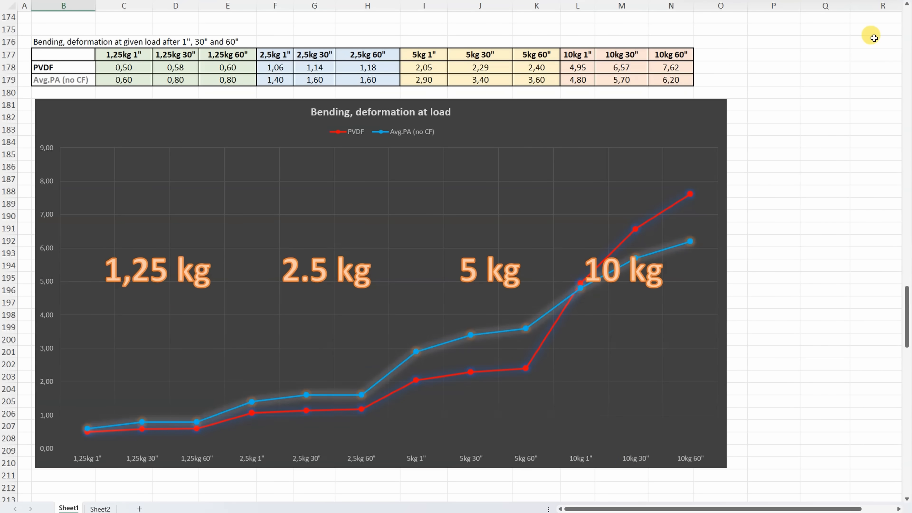
scroll("down", 3)
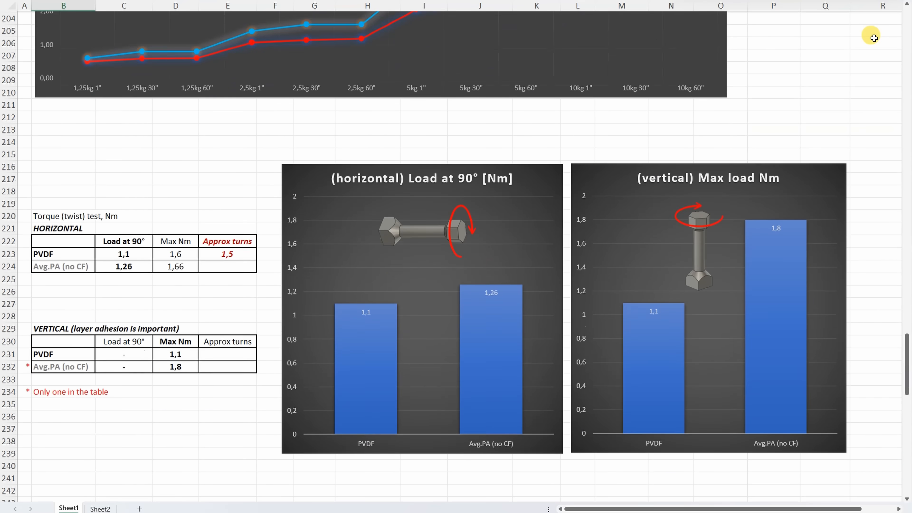
scroll("down", 3)
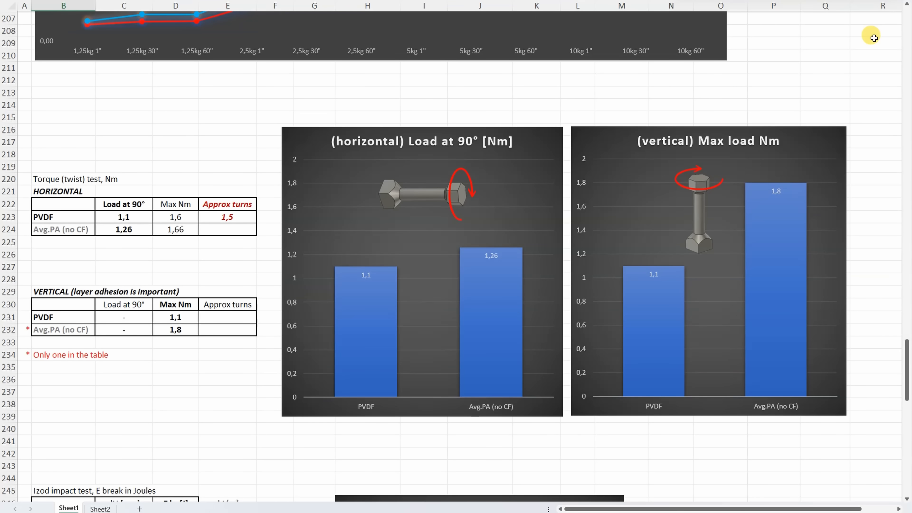
scroll("down", 3)
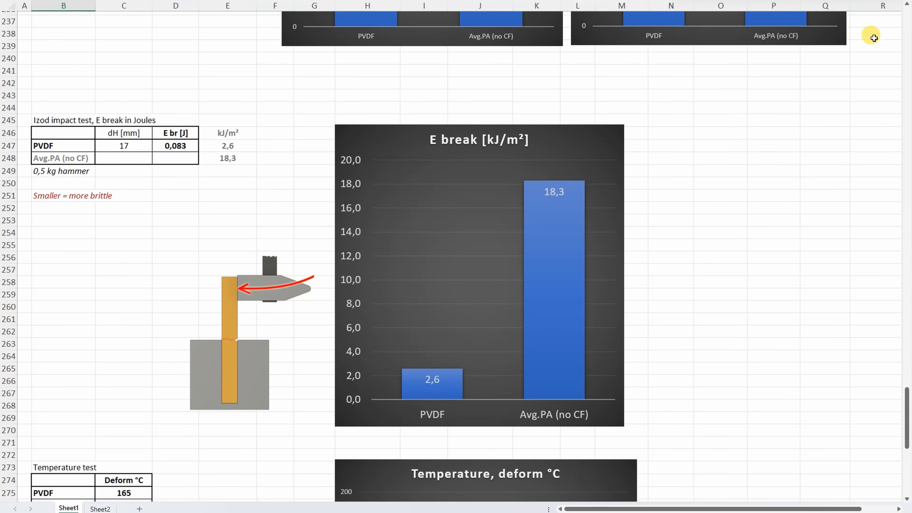
scroll("down", 3)
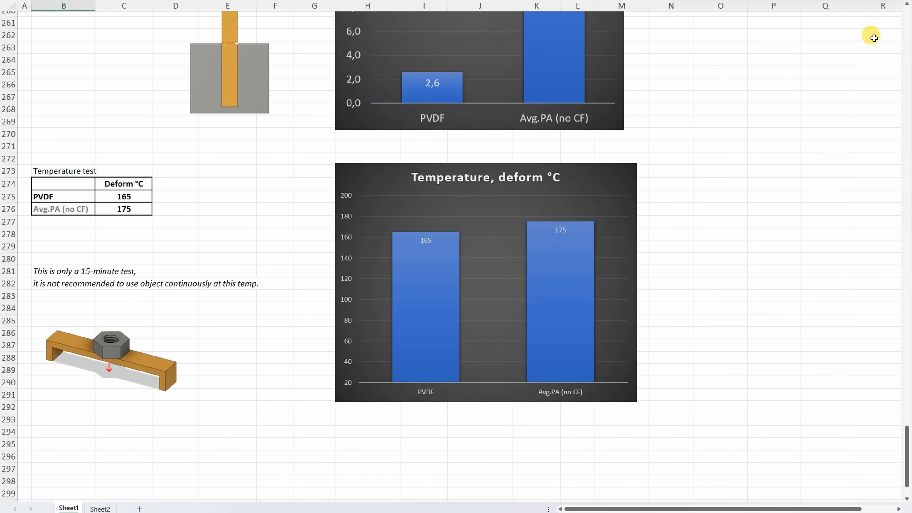